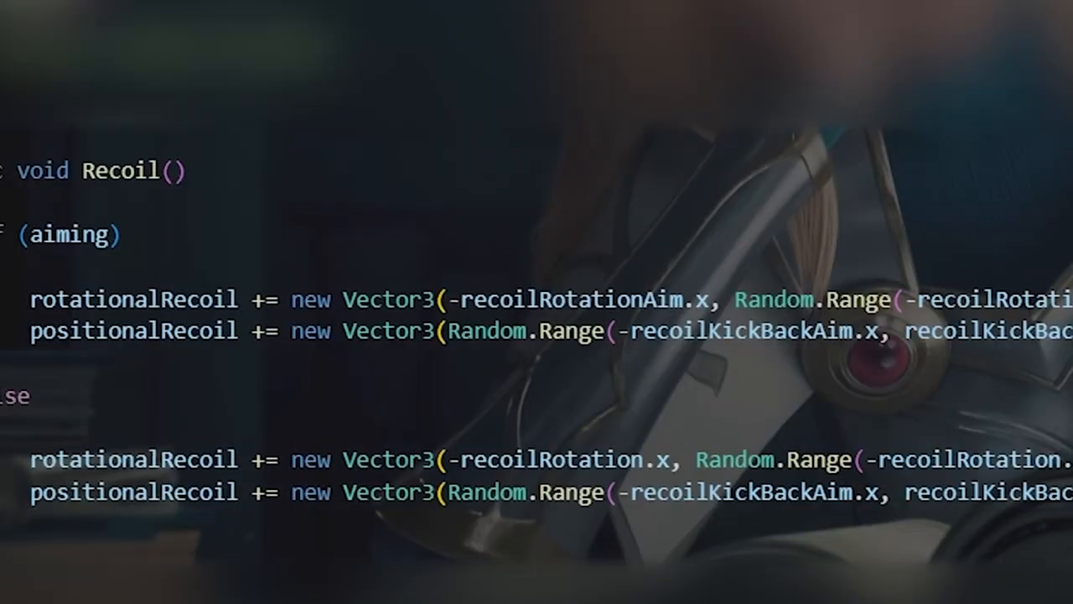
Fire at the robot target and move forward until the shell count drops from 8 to 4.
double_click(120, 159)
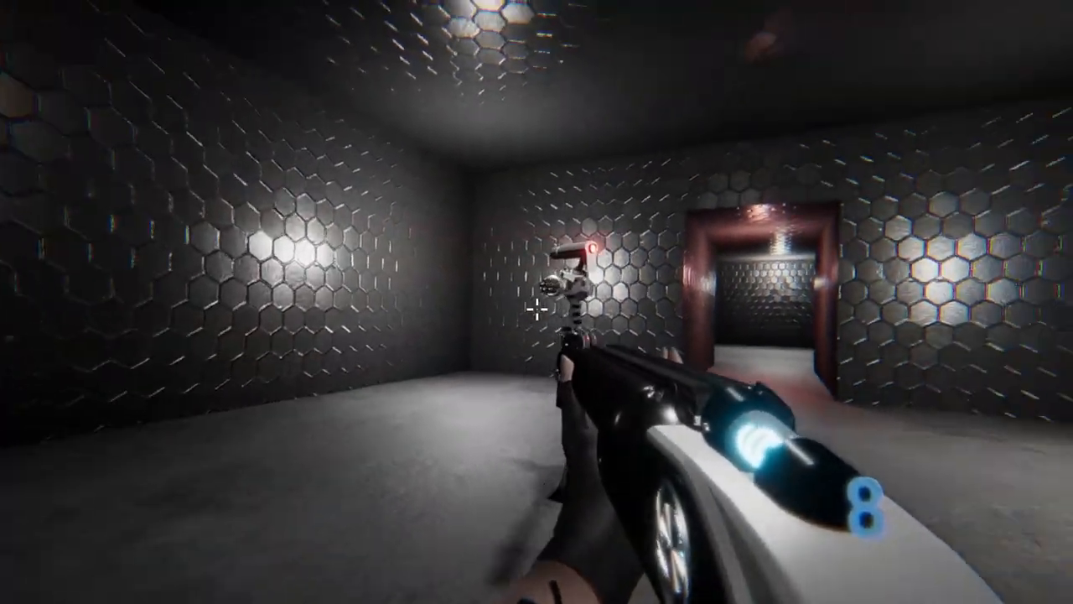
mouse_move(536, 302)
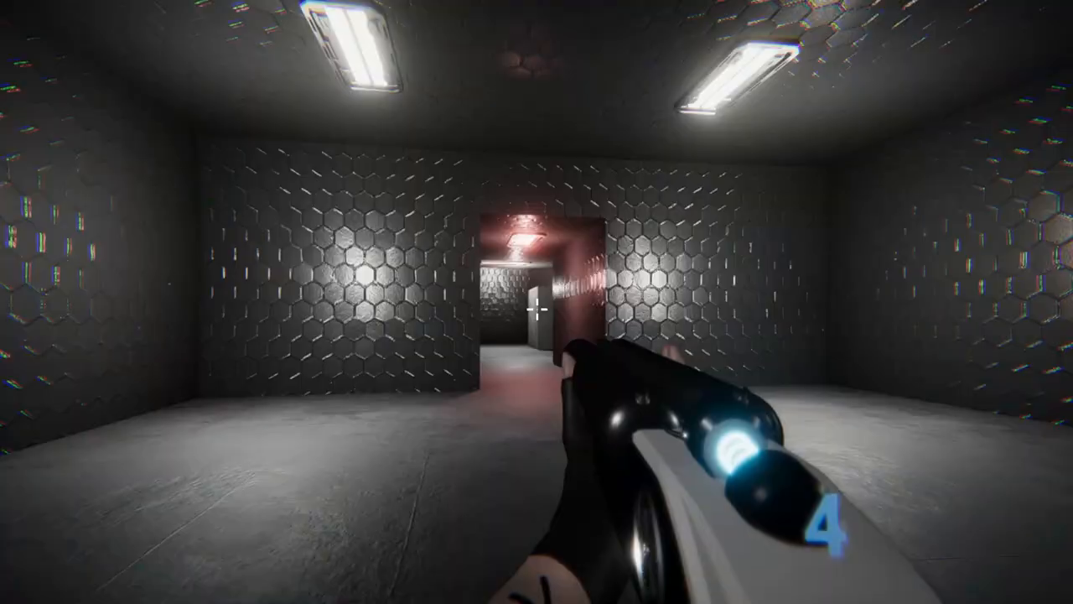
key("w")
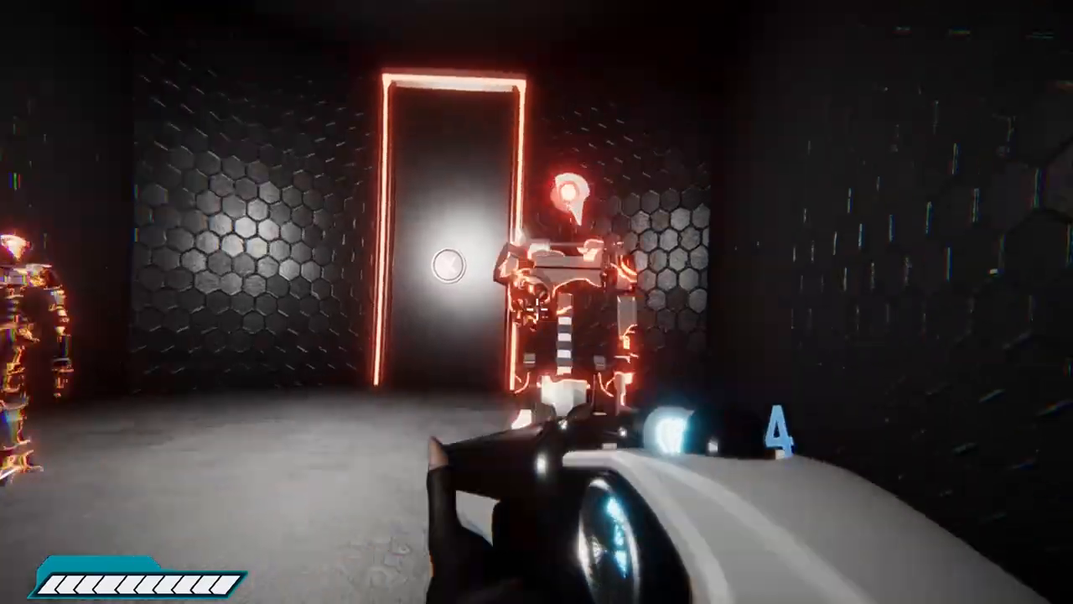
Bring up the pause menu with Esc during the robot fight, then choose Resume.
key("Escape")
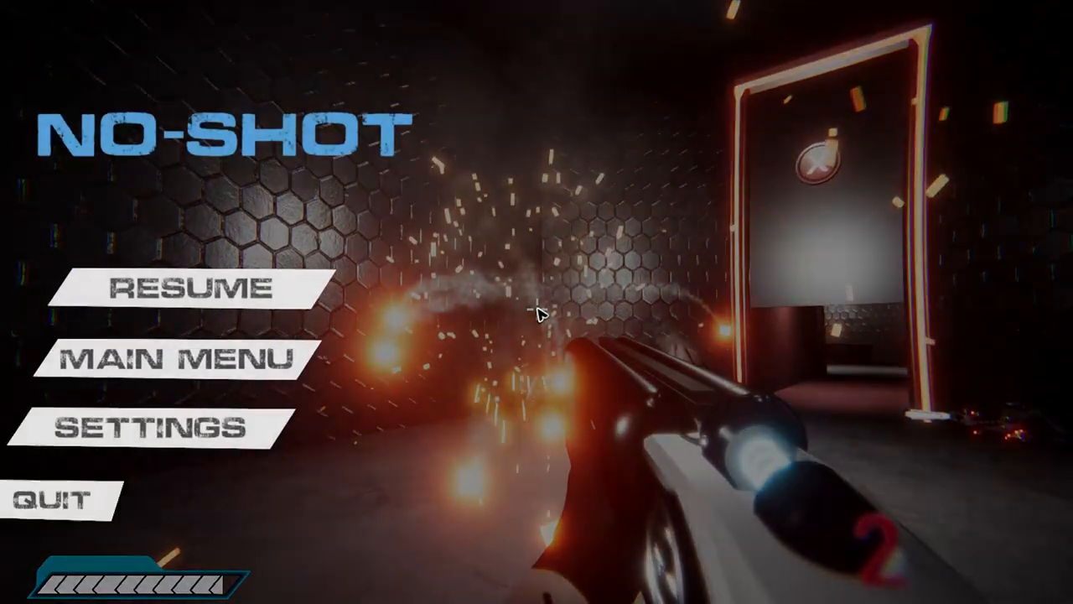
left_click(196, 288)
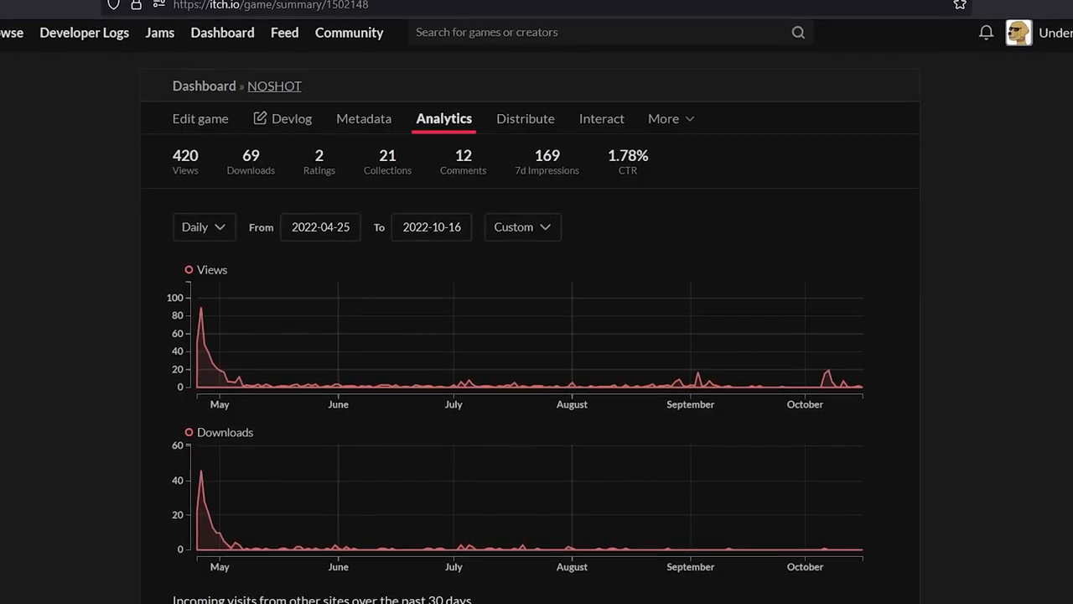
Scroll the analytics charts showing 420 views and 69 downloads.
scroll("up", 3)
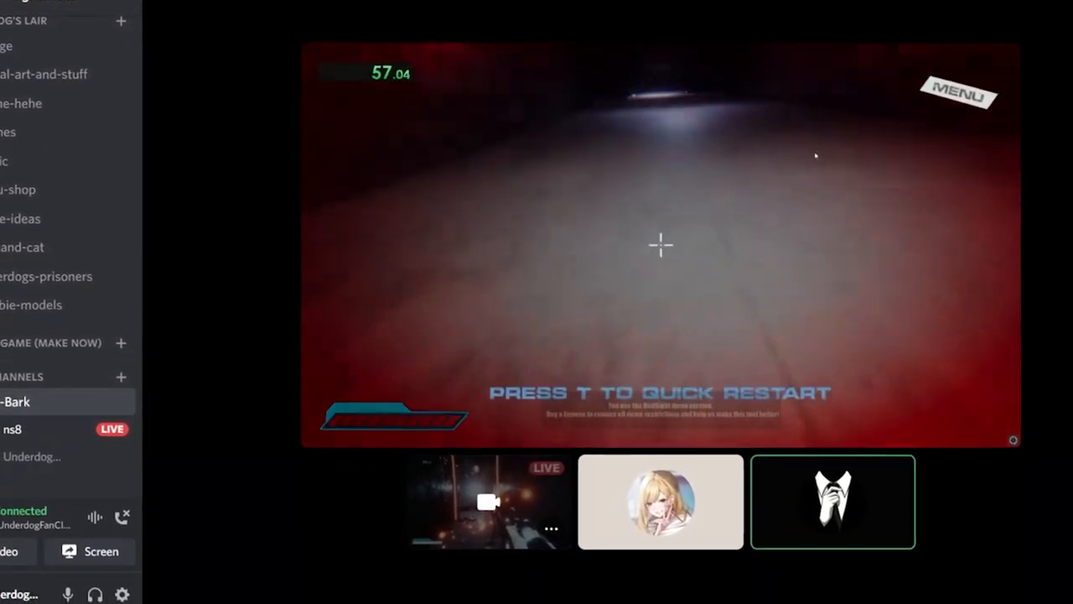
left_click(834, 501)
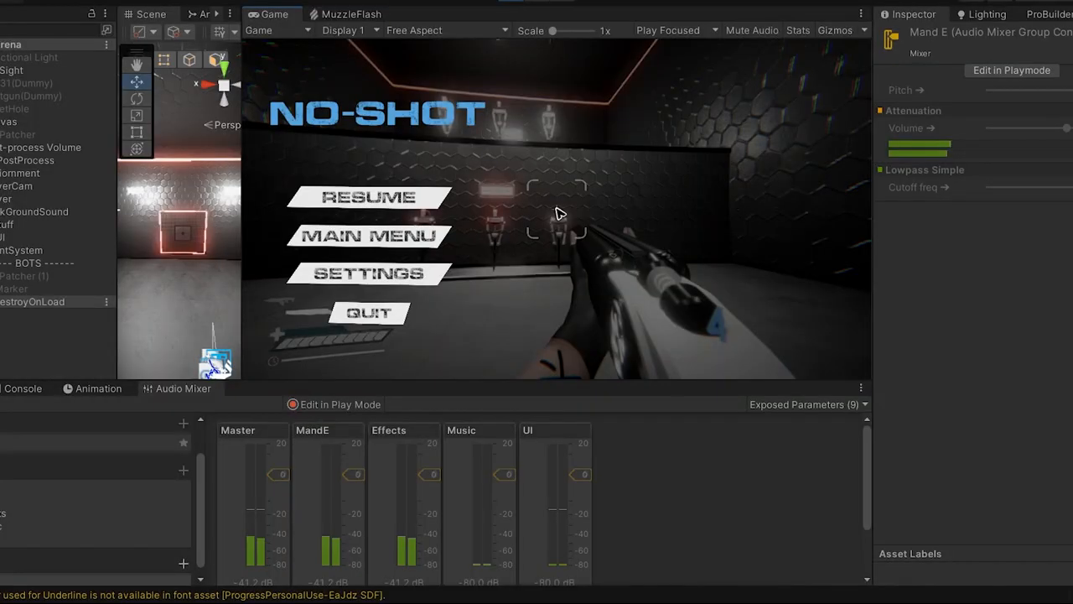
Choose Resume in the in-game pause menu to restart the shooting-range play-test.
left_click(369, 198)
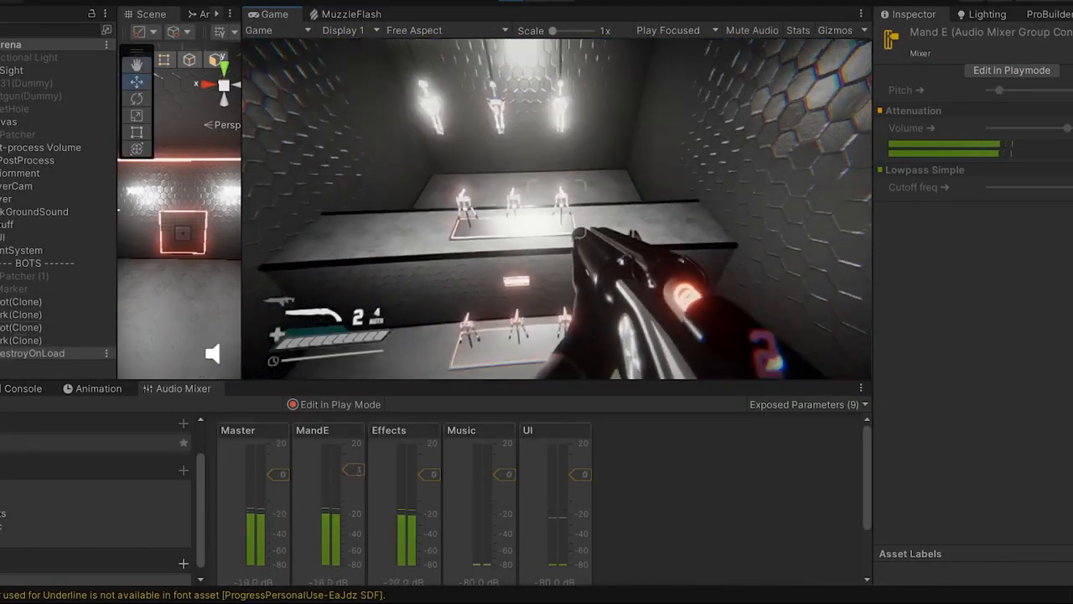